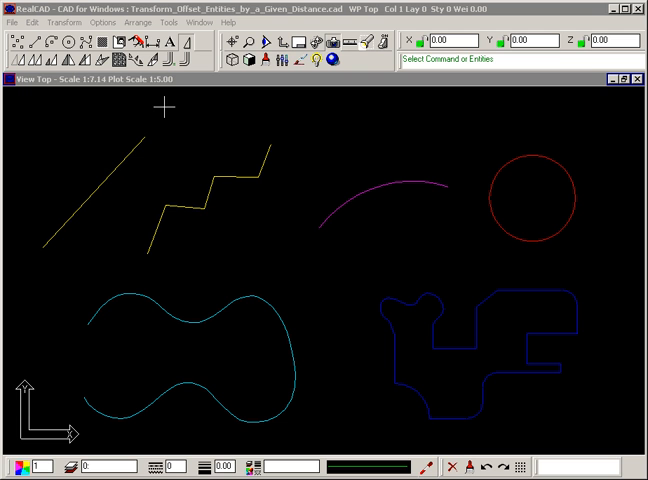
{"action": "mouse_move", "coordinate": [110, 178]}
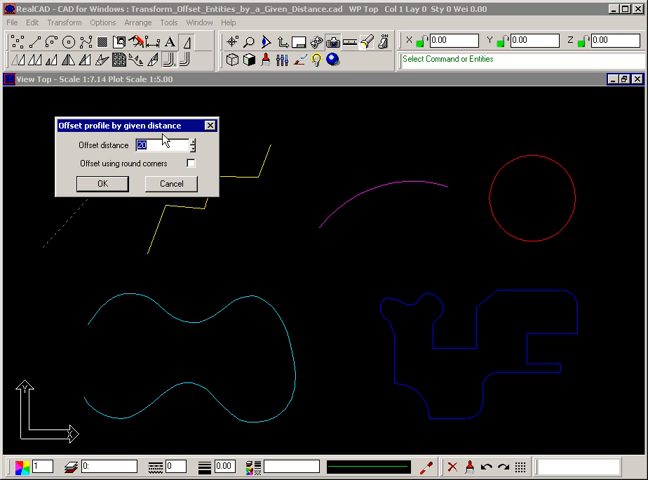
Set the line's offset distance to 100 and confirm it.
{"action": "type", "text": "100"}
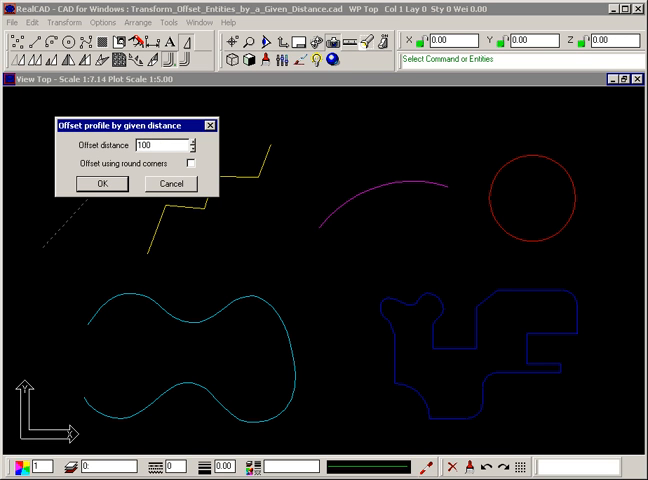
{"action": "left_click", "coordinate": [101, 183]}
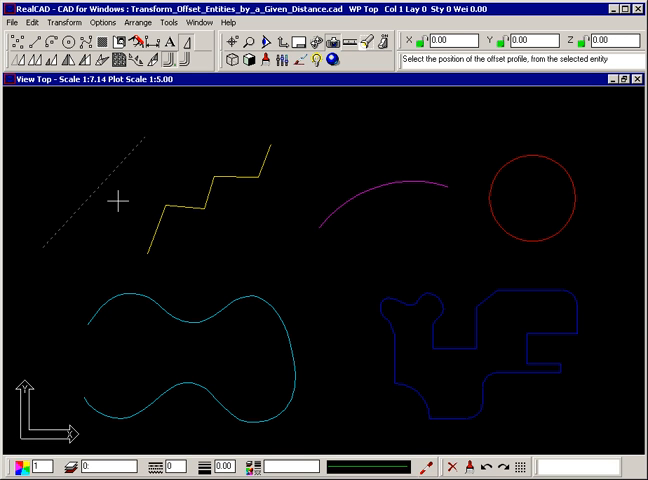
{"action": "mouse_move", "coordinate": [89, 165]}
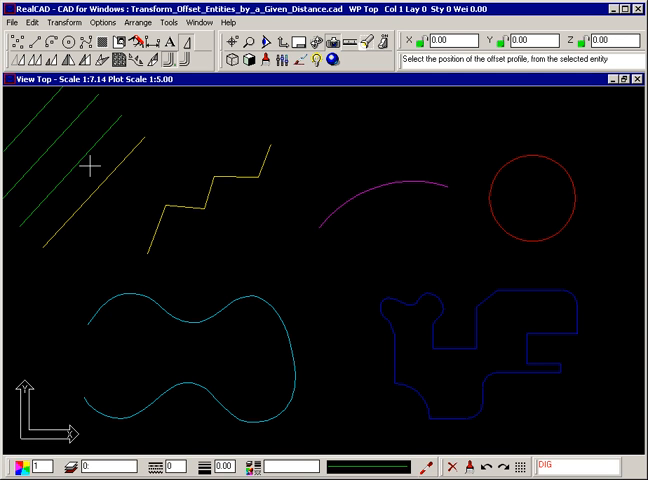
{"action": "mouse_move", "coordinate": [117, 218]}
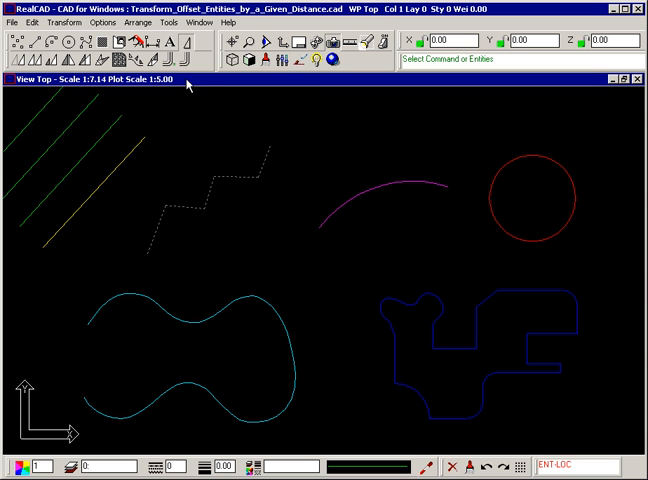
Offset the zigzag polyline with a distance of 50.
{"action": "left_click", "coordinate": [178, 63]}
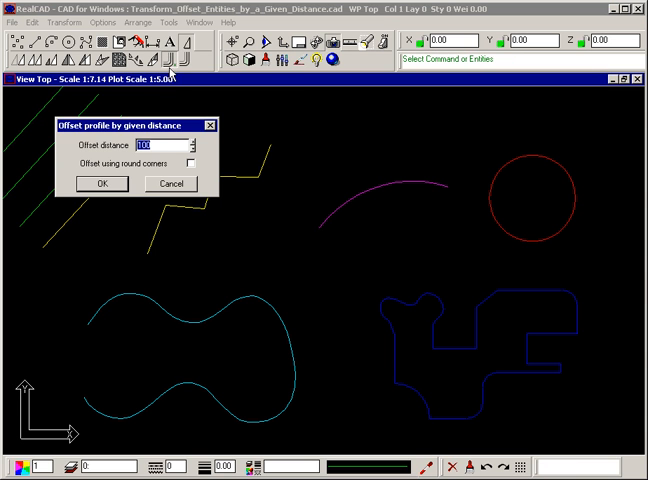
{"action": "type", "text": "5"}
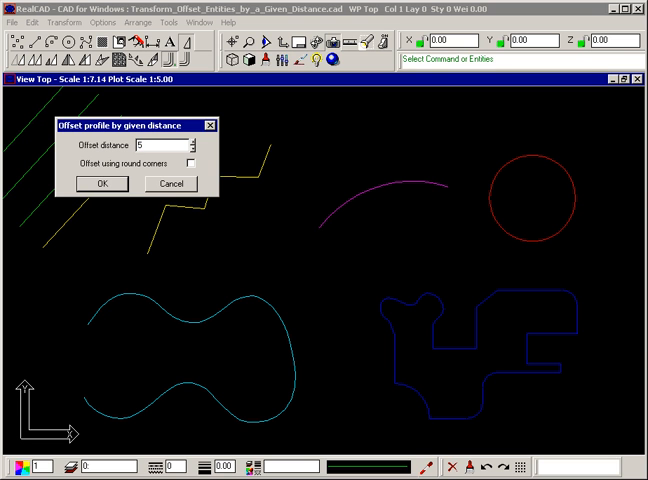
{"action": "type", "text": "0"}
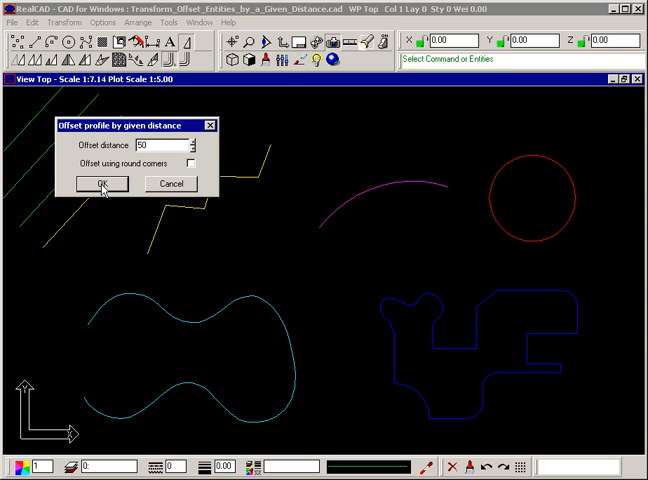
{"action": "left_click", "coordinate": [98, 183]}
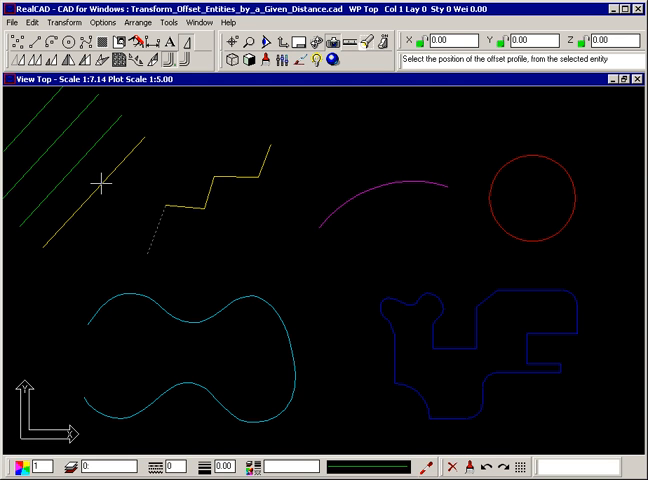
{"action": "mouse_move", "coordinate": [118, 213]}
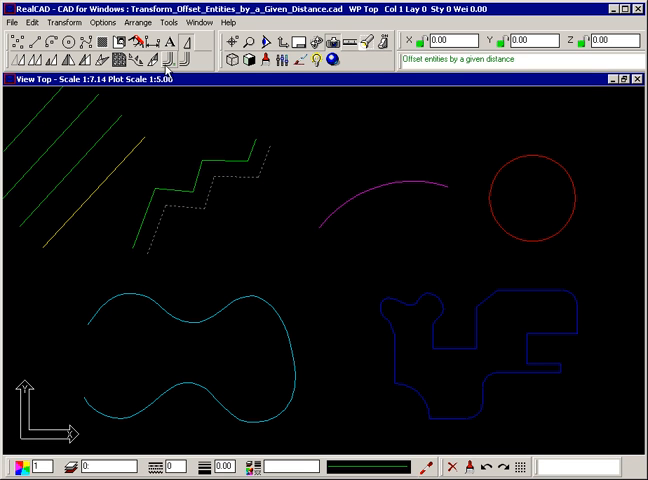
Offset the zigzag again with Offset using round corners enabled.
{"action": "left_click", "coordinate": [168, 63]}
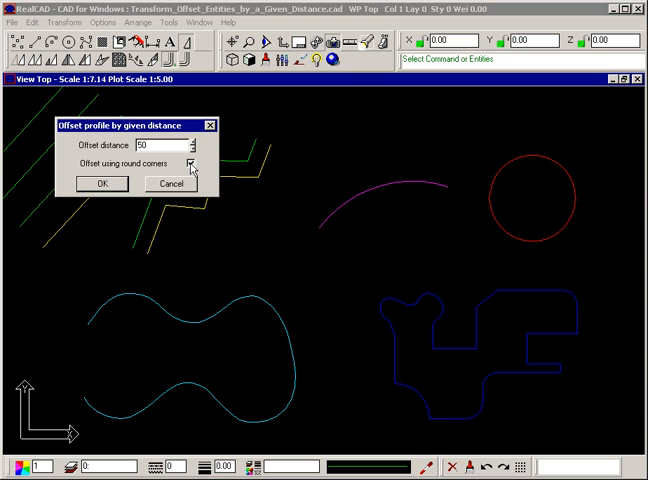
{"action": "left_click", "coordinate": [199, 164]}
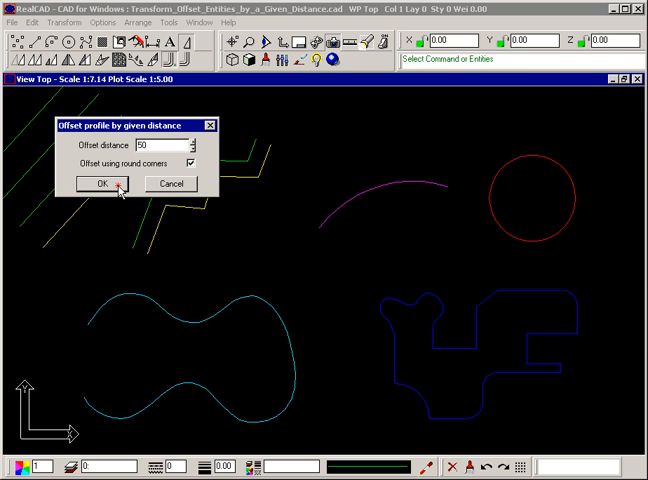
{"action": "left_click", "coordinate": [95, 184]}
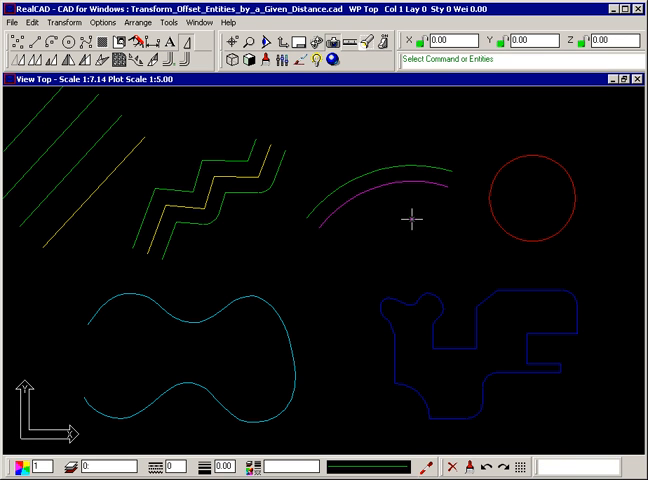
Offset the red circle inward by 50 with round corners.
{"action": "left_click", "coordinate": [533, 201]}
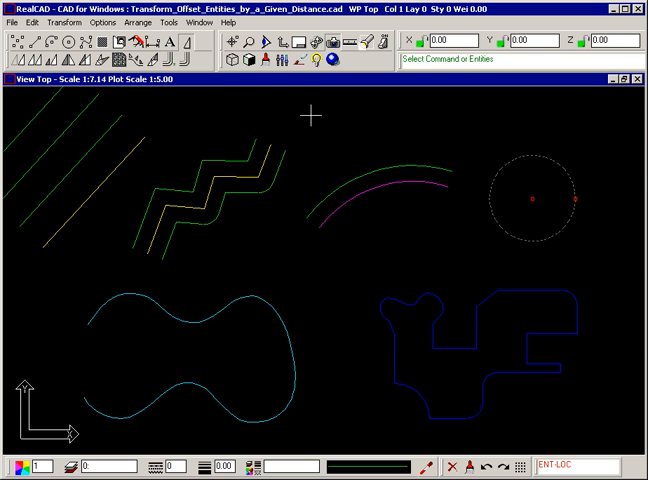
{"action": "left_click", "coordinate": [167, 56]}
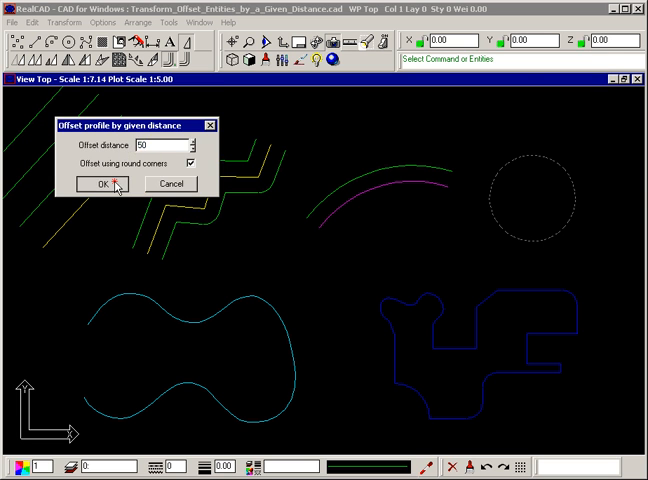
{"action": "left_click", "coordinate": [97, 184]}
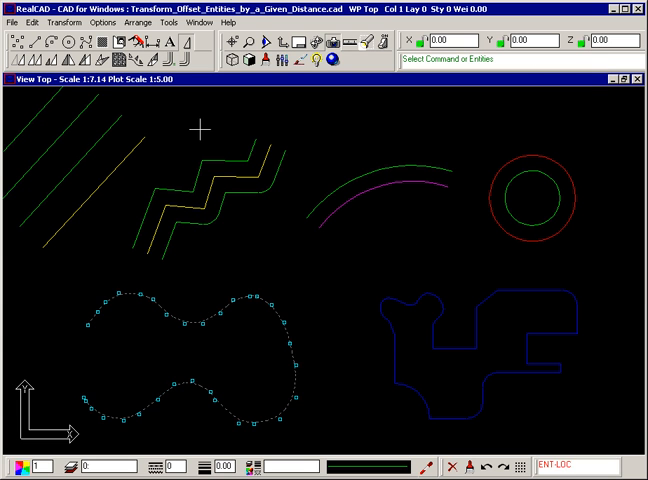
Offset the cyan wavy curve outward by 20.
{"action": "left_click", "coordinate": [160, 47]}
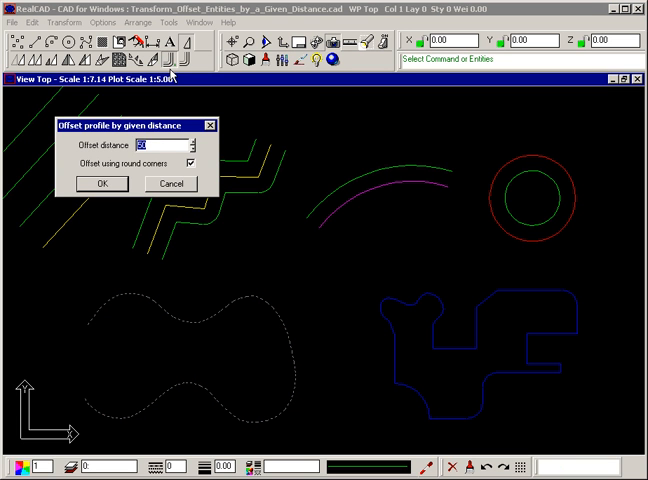
{"action": "type", "text": "20"}
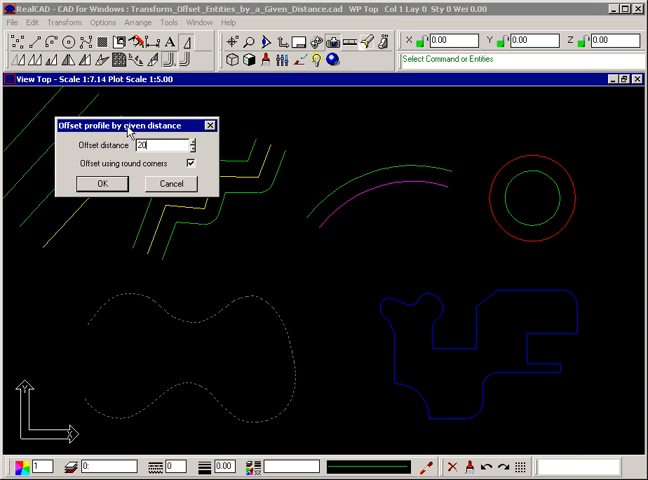
{"action": "left_click", "coordinate": [100, 183]}
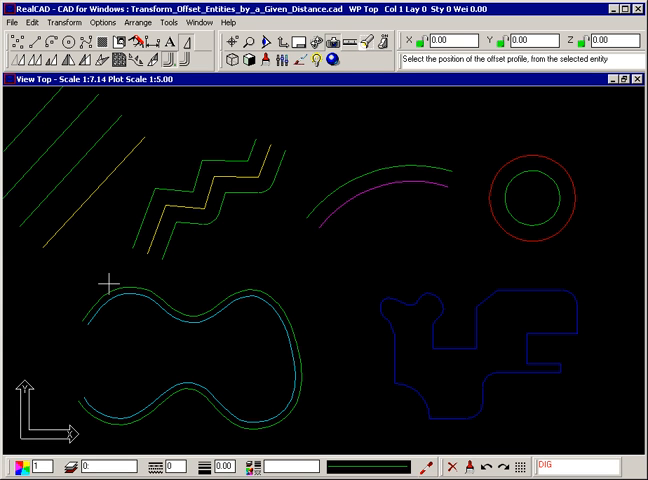
{"action": "mouse_move", "coordinate": [116, 286]}
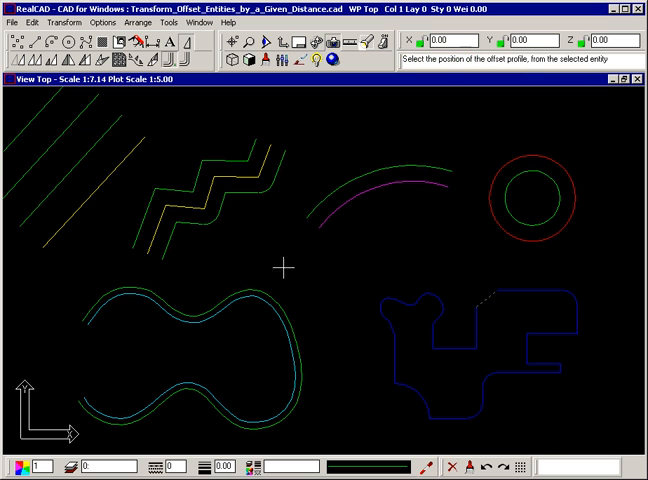
{"action": "mouse_move", "coordinate": [482, 290]}
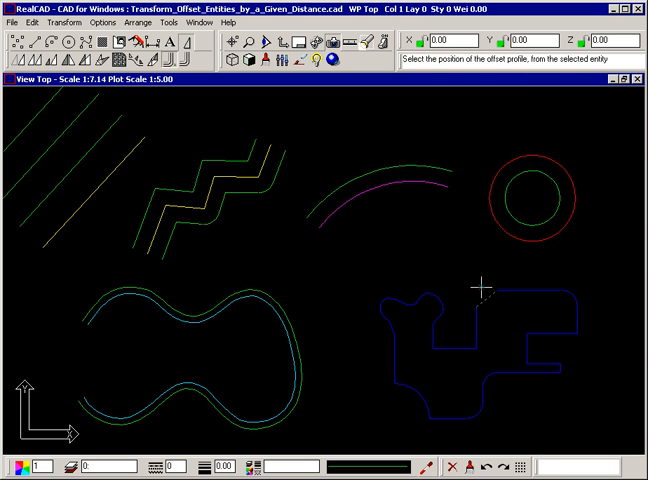